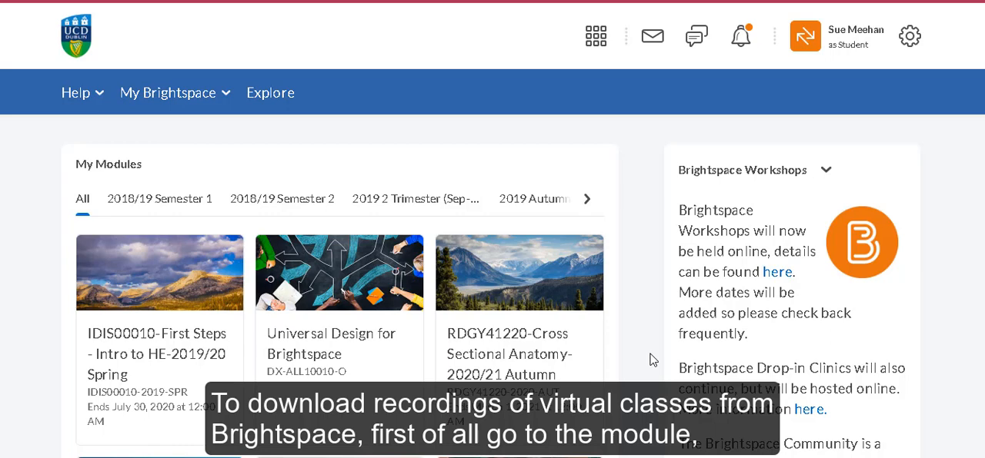
{"action": "mouse_move", "coordinate": [330, 341]}
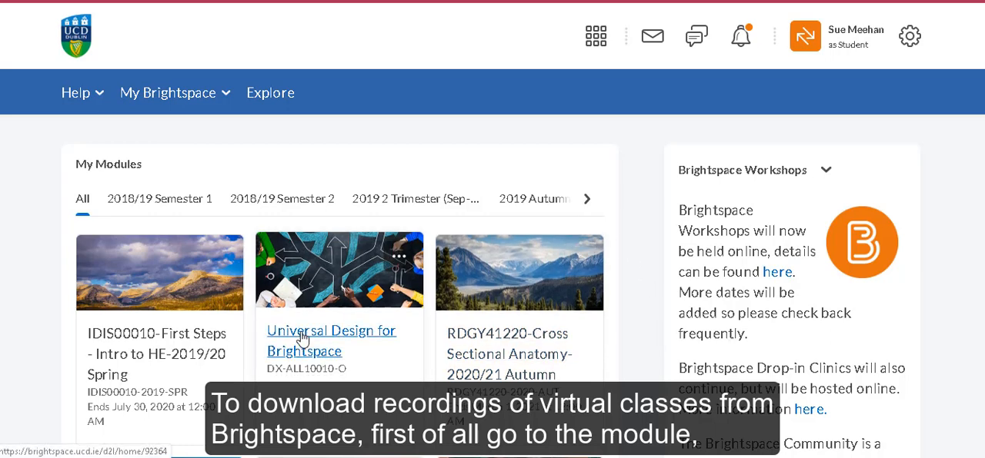
Open the Universal Design for Brightspace module card from My Modules
{"action": "left_click", "coordinate": [331, 342]}
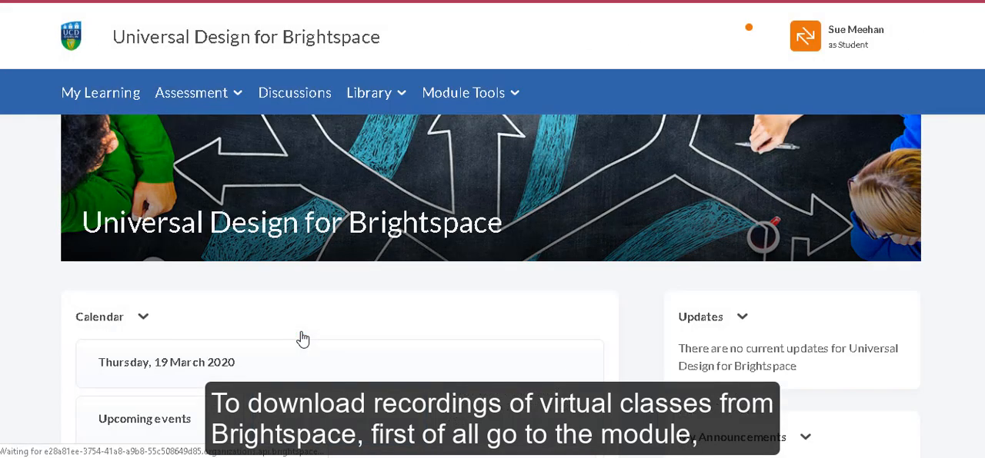
Go to Virtual Classroom from the Module Tools menu to see the course room and sessions
{"action": "left_click", "coordinate": [463, 92]}
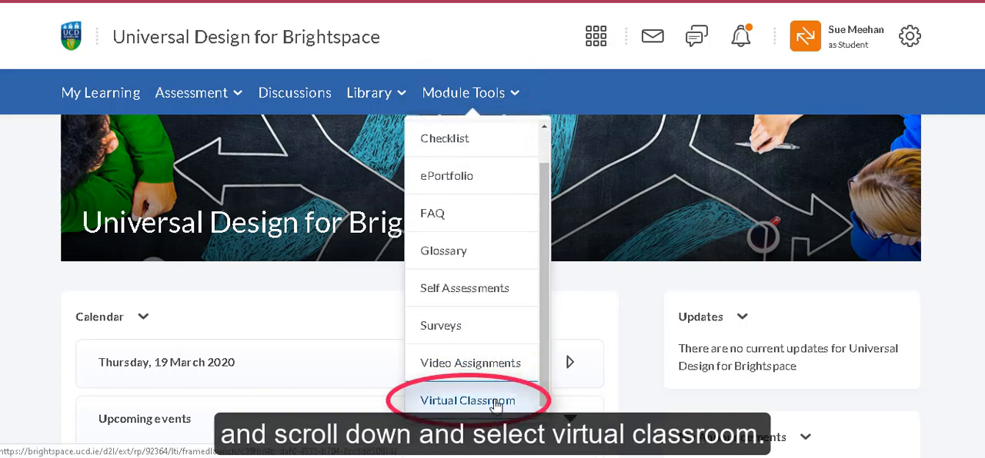
{"action": "left_click", "coordinate": [468, 400]}
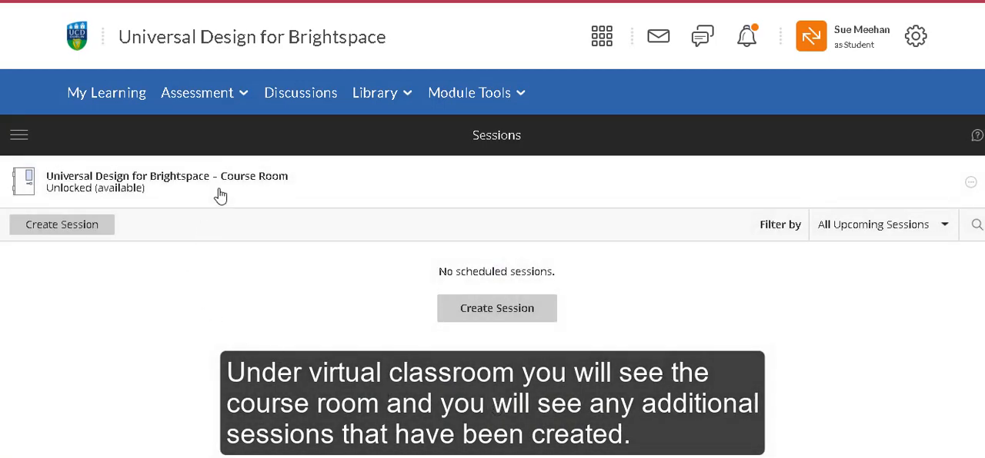
{"action": "mouse_move", "coordinate": [267, 249]}
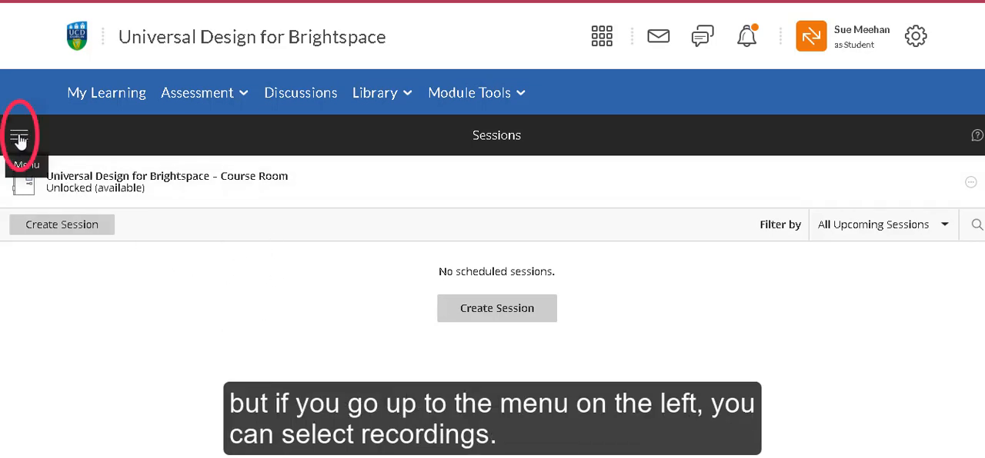
Show the module's Recordings list in Collaborate, with one test recording from 18/03/2020
{"action": "left_click", "coordinate": [19, 135]}
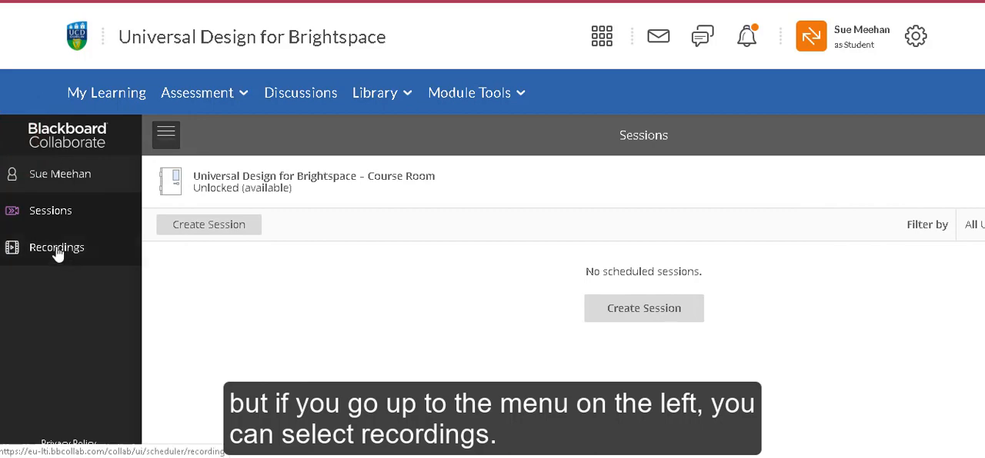
{"action": "left_click", "coordinate": [55, 246]}
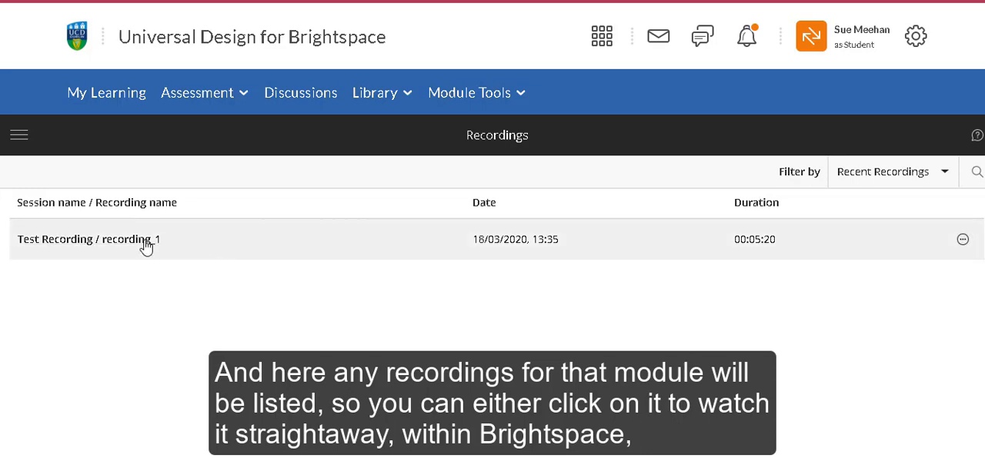
{"action": "left_click", "coordinate": [90, 240]}
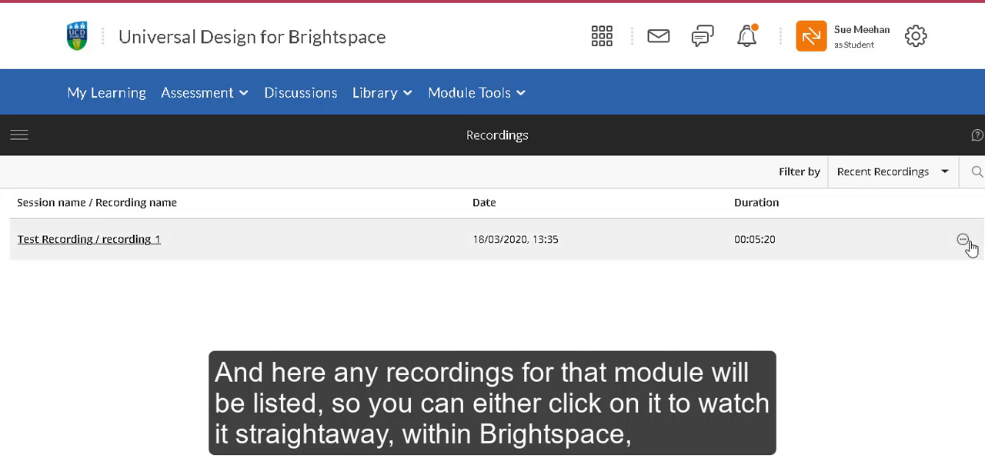
Download Test Recording / recording 1 as an mp4 via its Recording options
{"action": "left_click", "coordinate": [962, 240]}
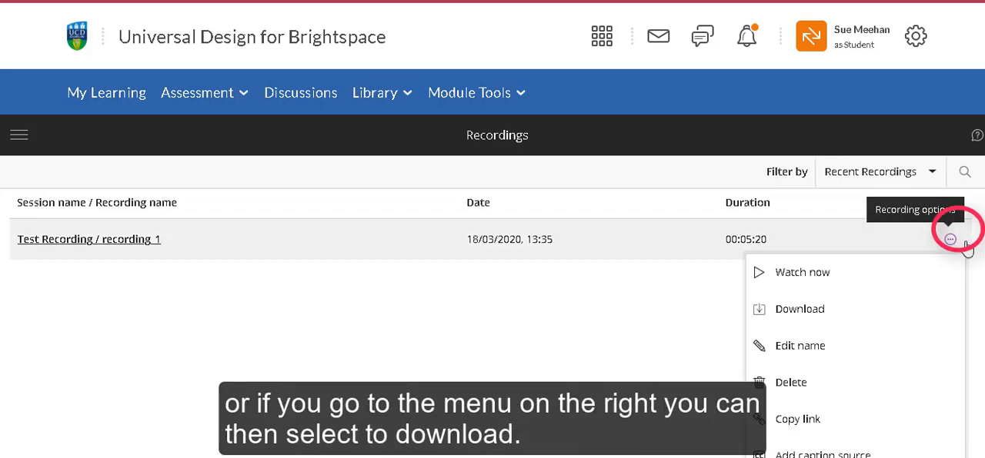
{"action": "mouse_move", "coordinate": [957, 277]}
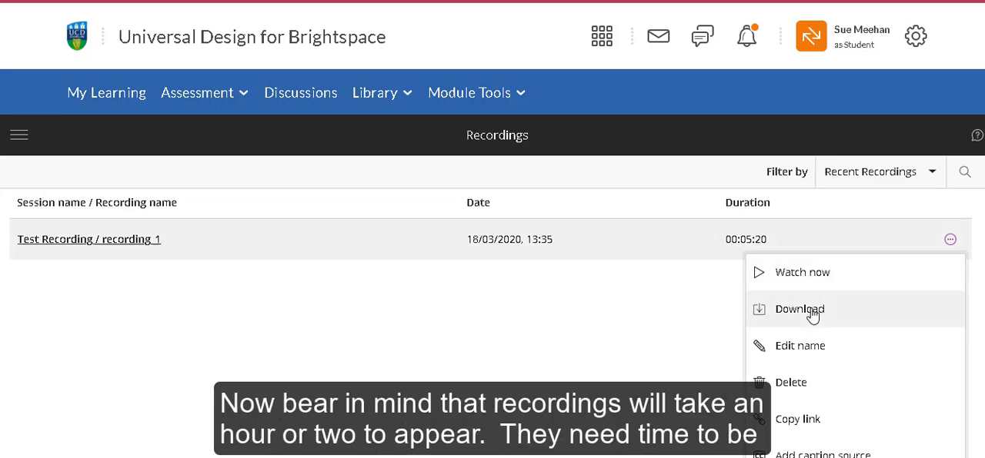
{"action": "left_click", "coordinate": [800, 309]}
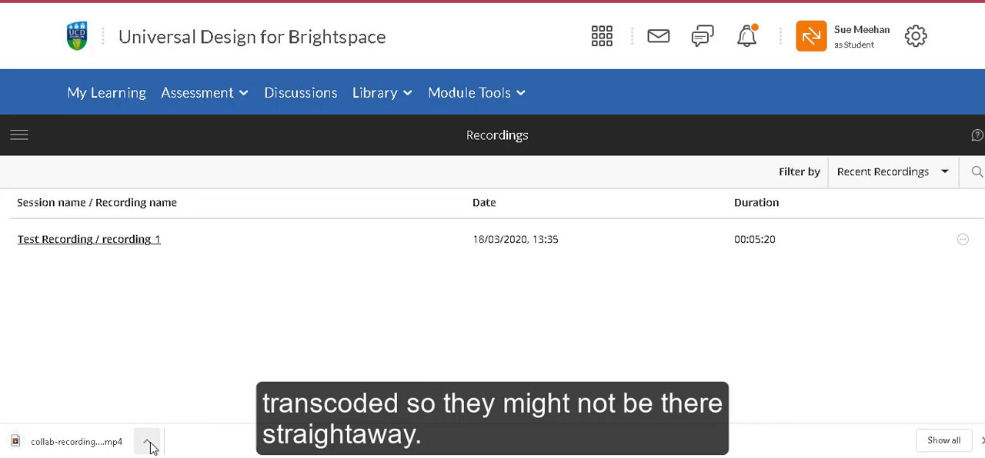
{"action": "mouse_move", "coordinate": [169, 431]}
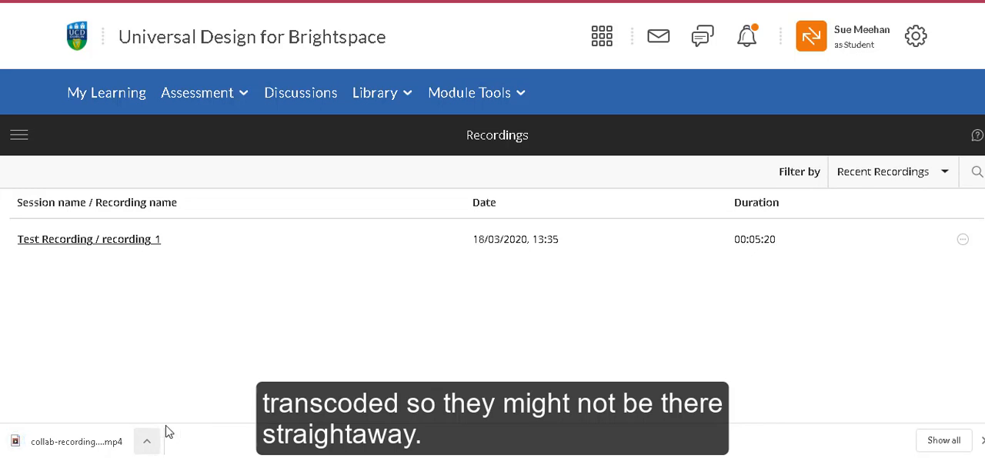